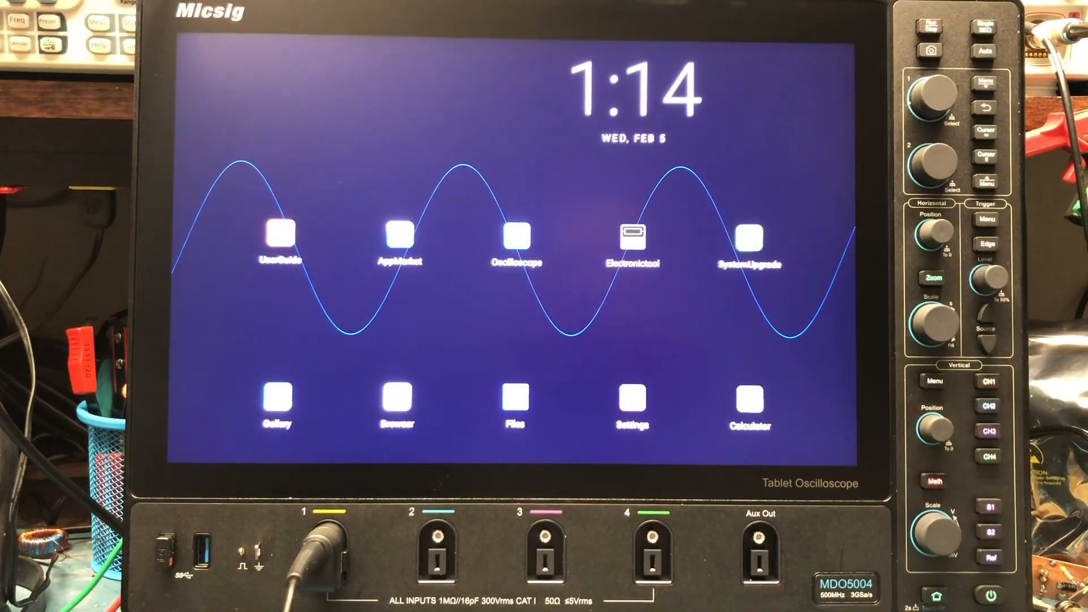
Step: Launch the Oscilloscope app from the Micsig launcher and get past the TabletScope splash screen
left_click(515, 237)
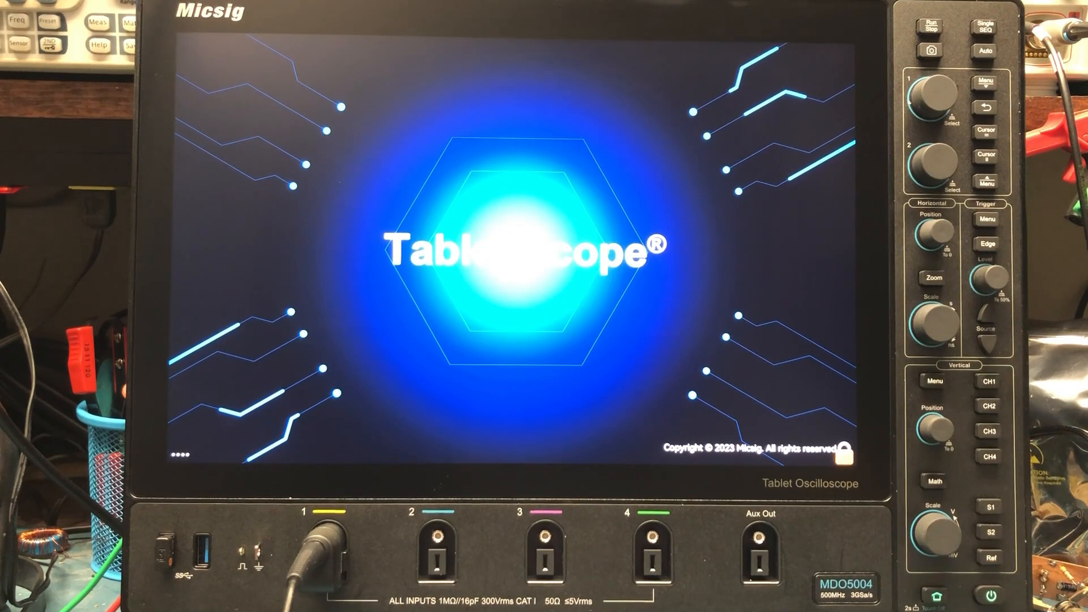
left_click(992, 431)
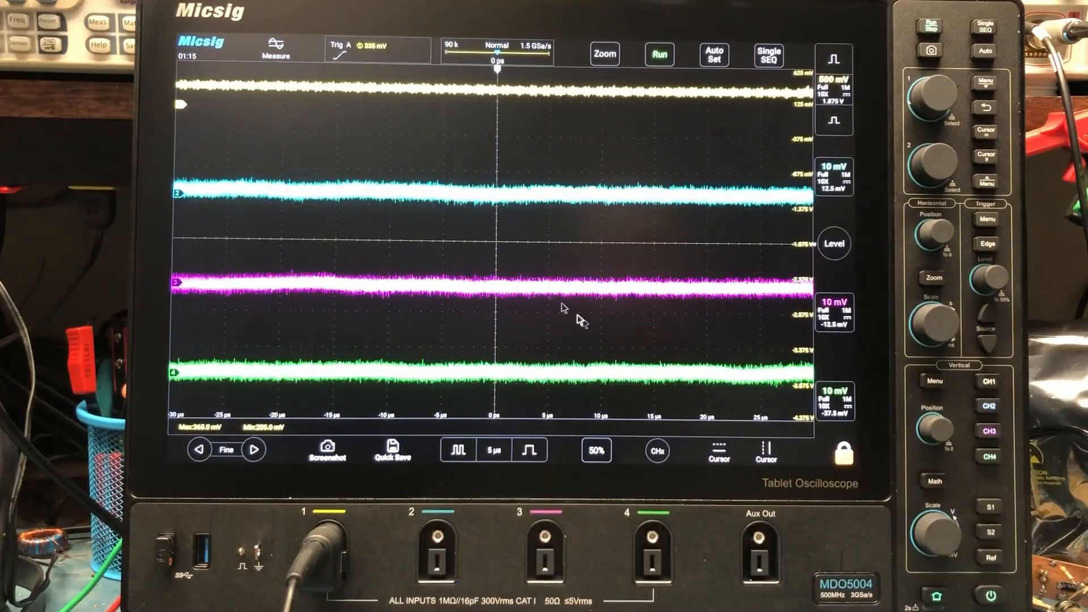
mouse_move(589, 241)
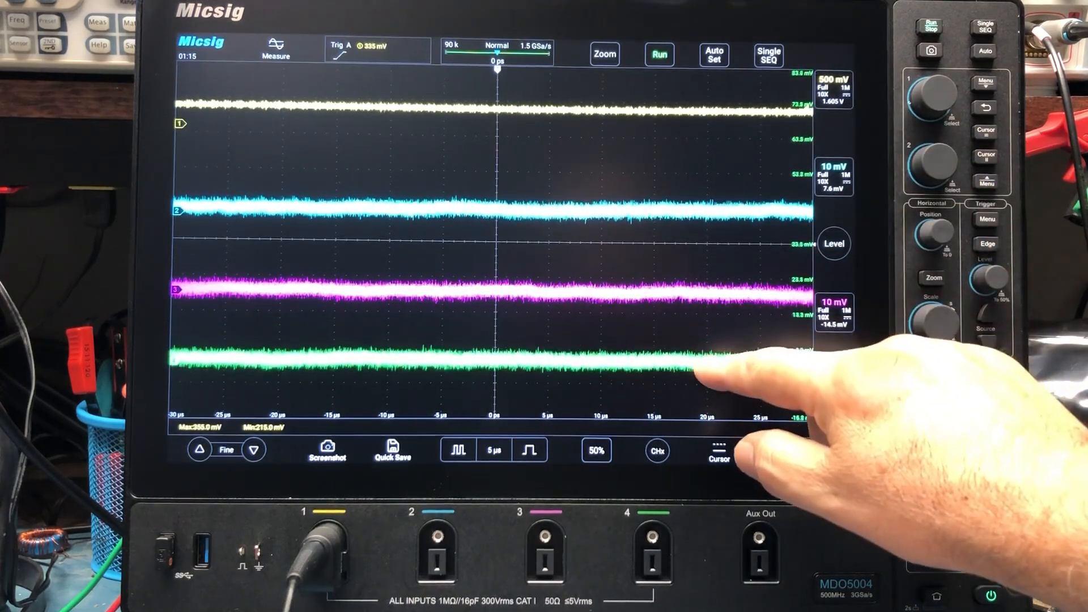
Step: Shorten the timebase from 5 µs/div to about 2 µs/div so CH1 shows switching
left_click(717, 454)
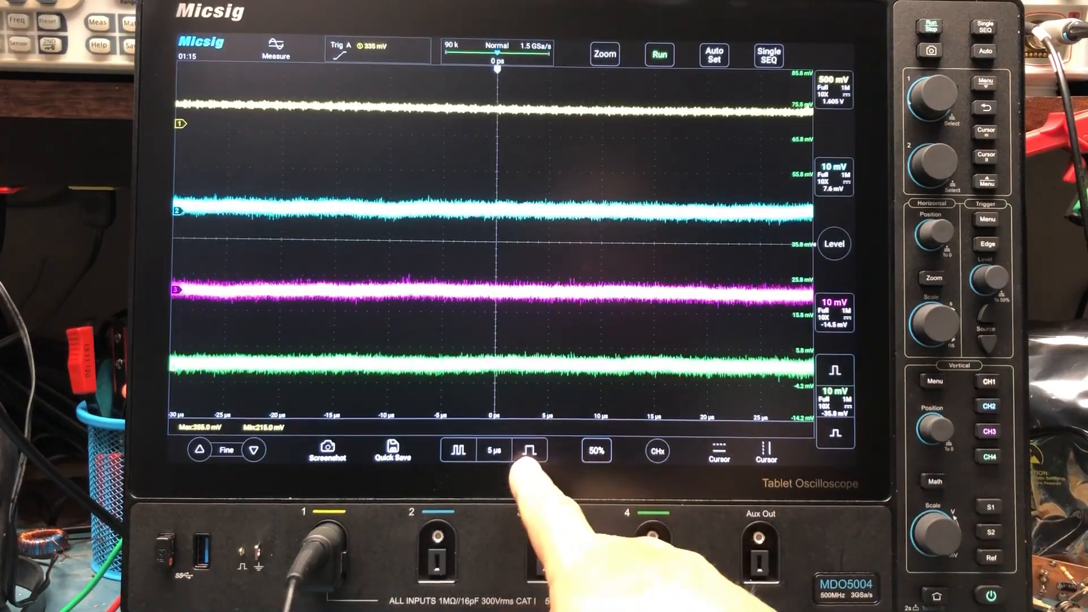
left_click(527, 451)
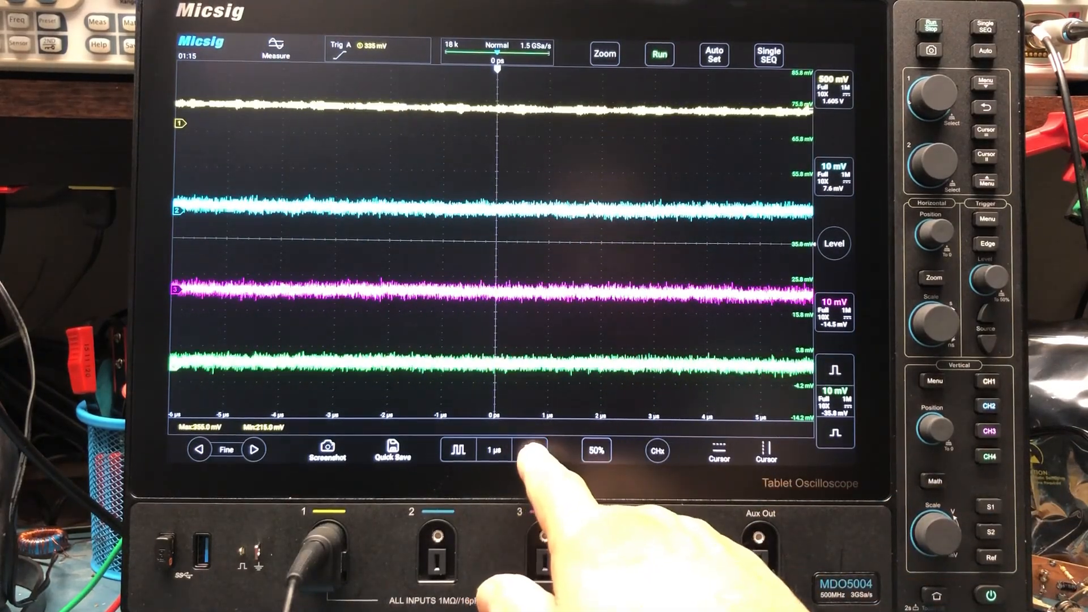
left_click(531, 450)
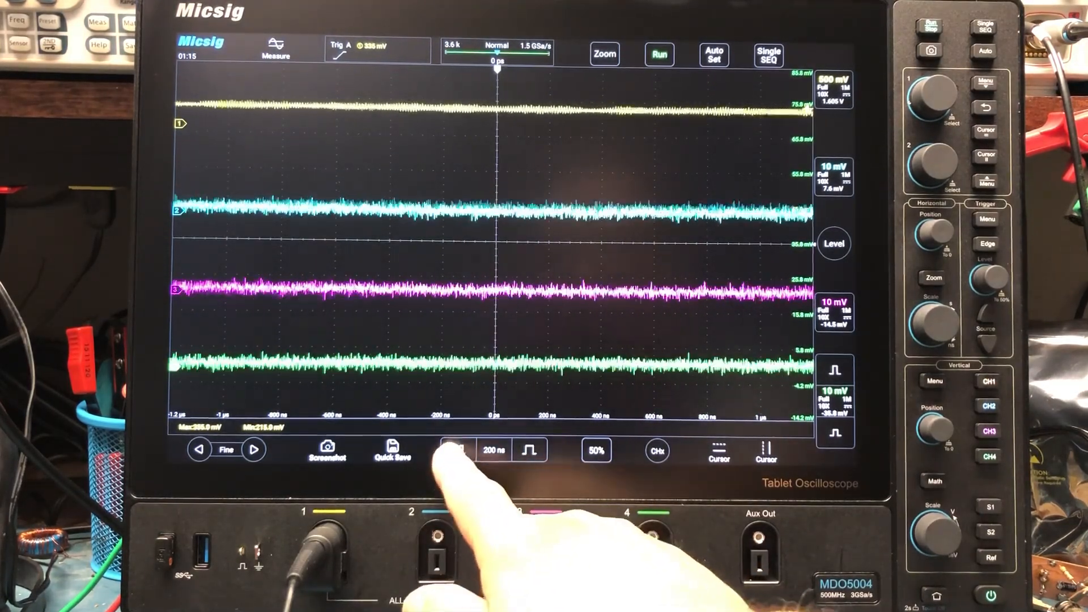
left_click(455, 452)
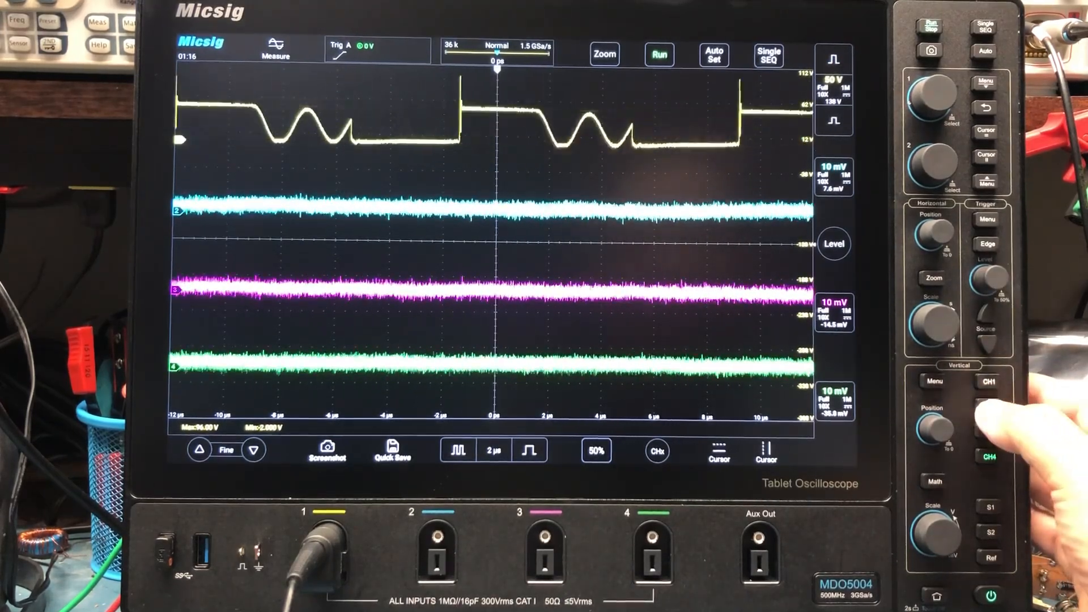
Step: Switch off an unused channel trace so only CH1's waveform remains
left_click(992, 406)
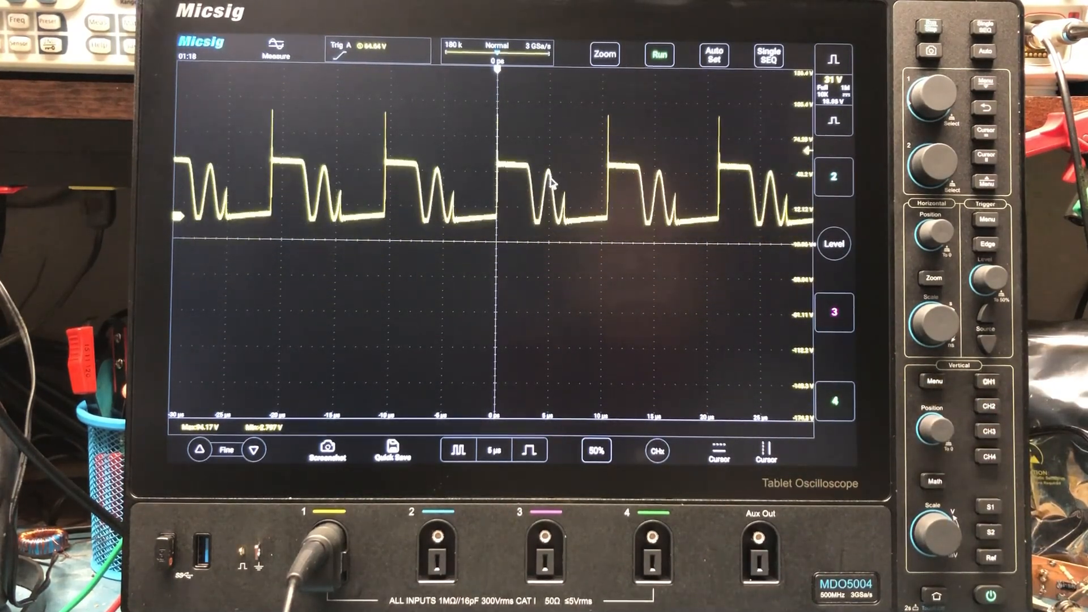
Step: Adjust the CH1 view to 2 µs/div, showing about two switching cycles
left_click(658, 55)
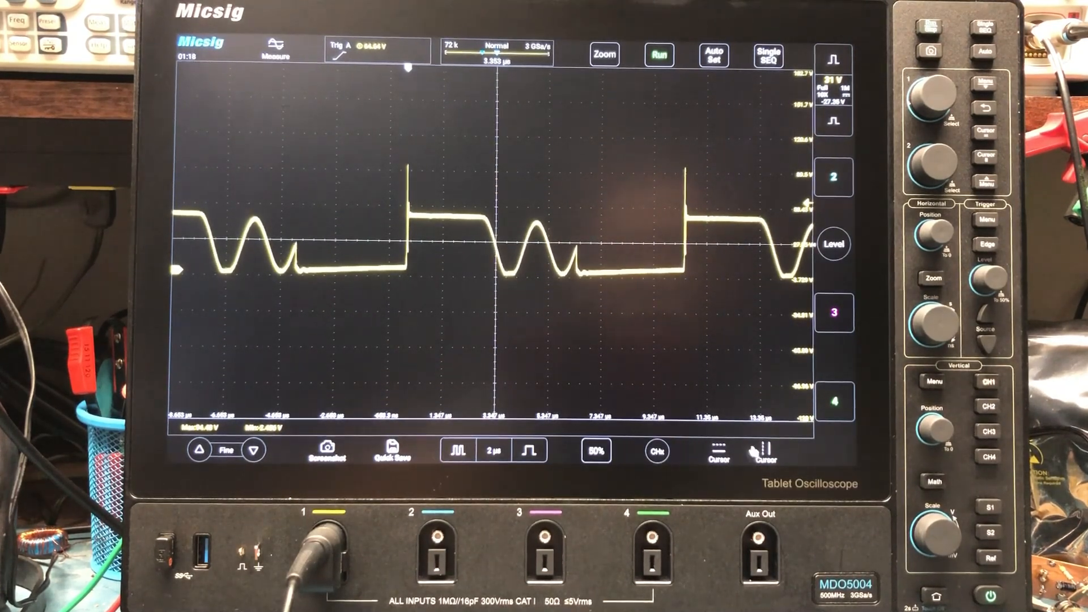
left_click(716, 454)
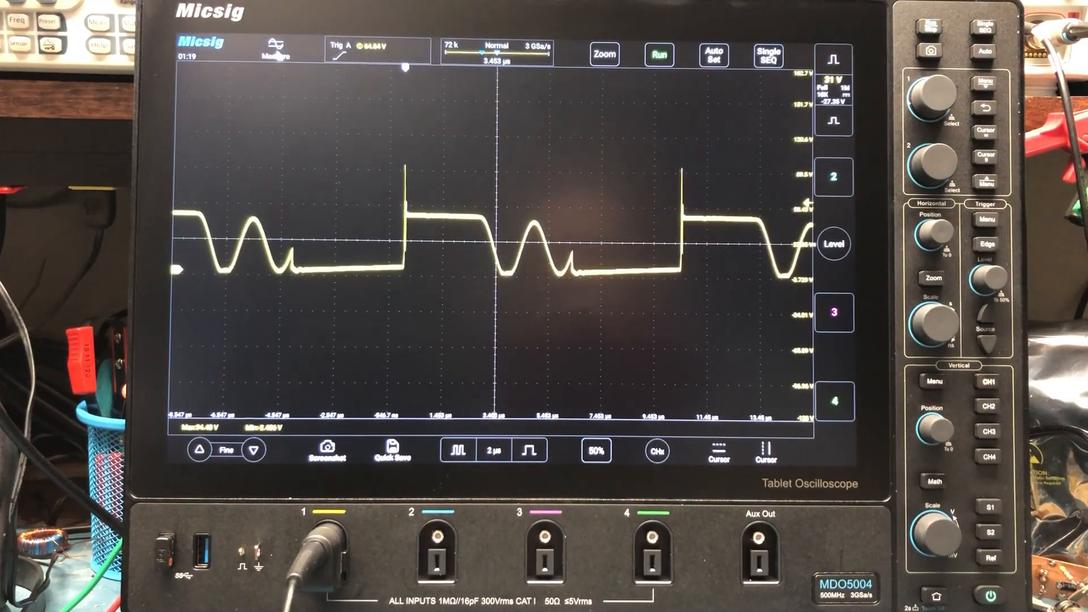
left_click(275, 44)
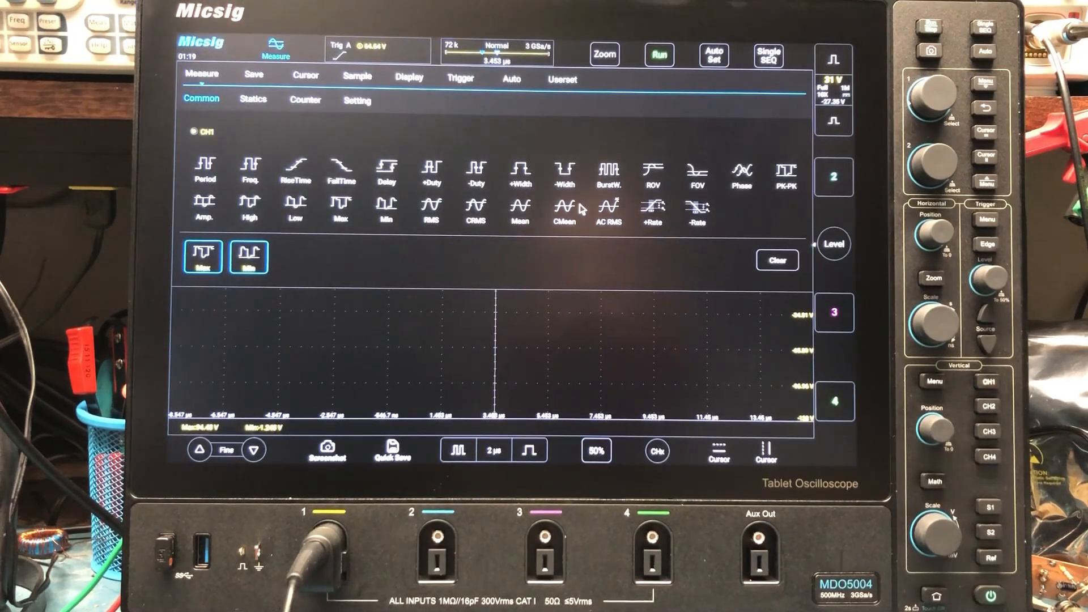
left_click(787, 172)
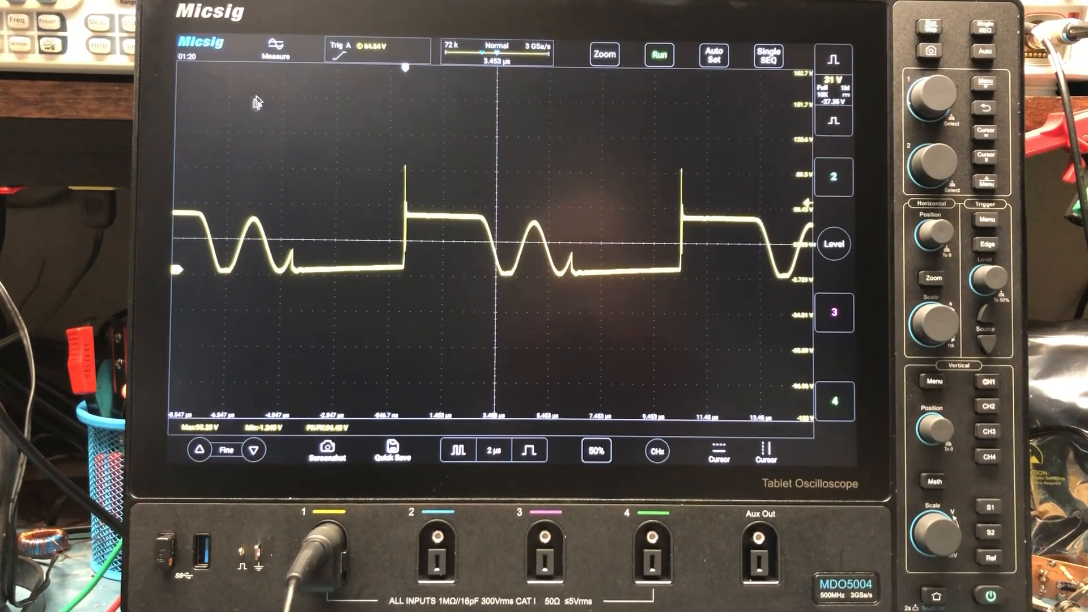
Step: Turn on All statistics in the Measure menu's Statics tab, then close the menu
left_click(276, 46)
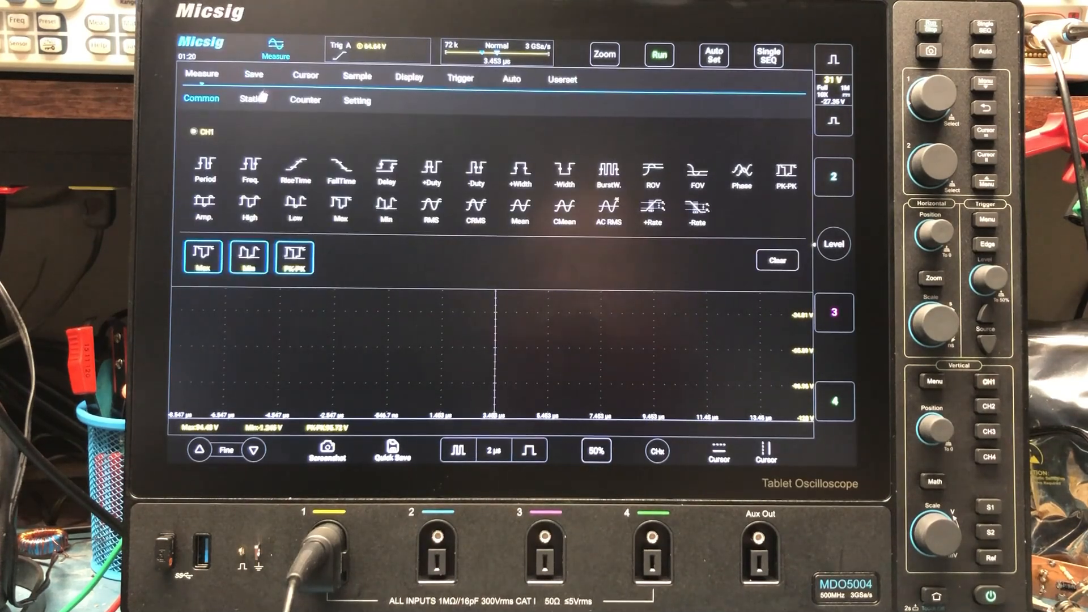
left_click(254, 100)
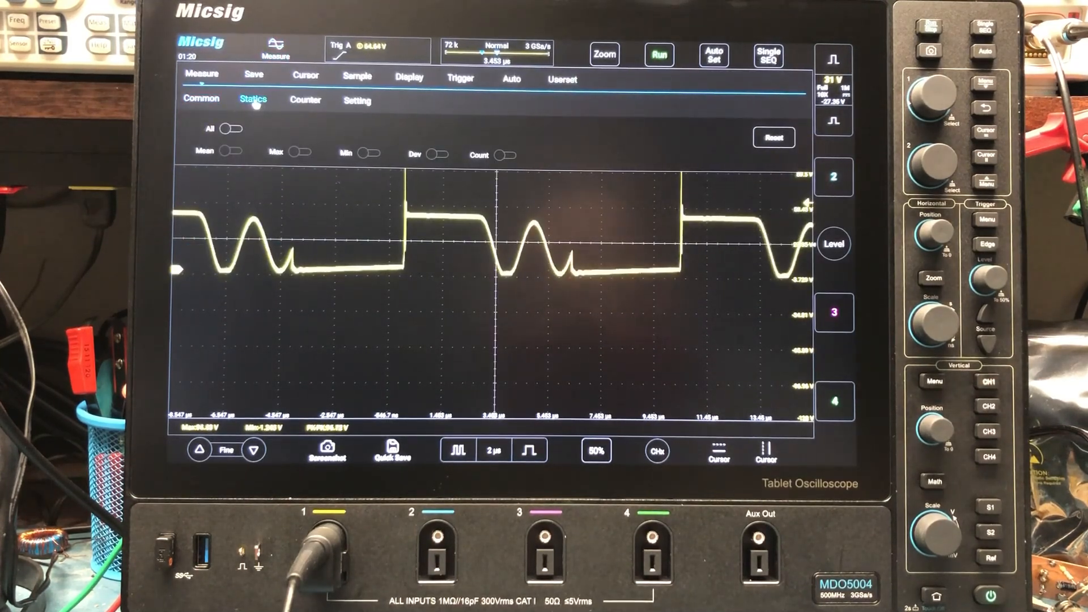
left_click(230, 129)
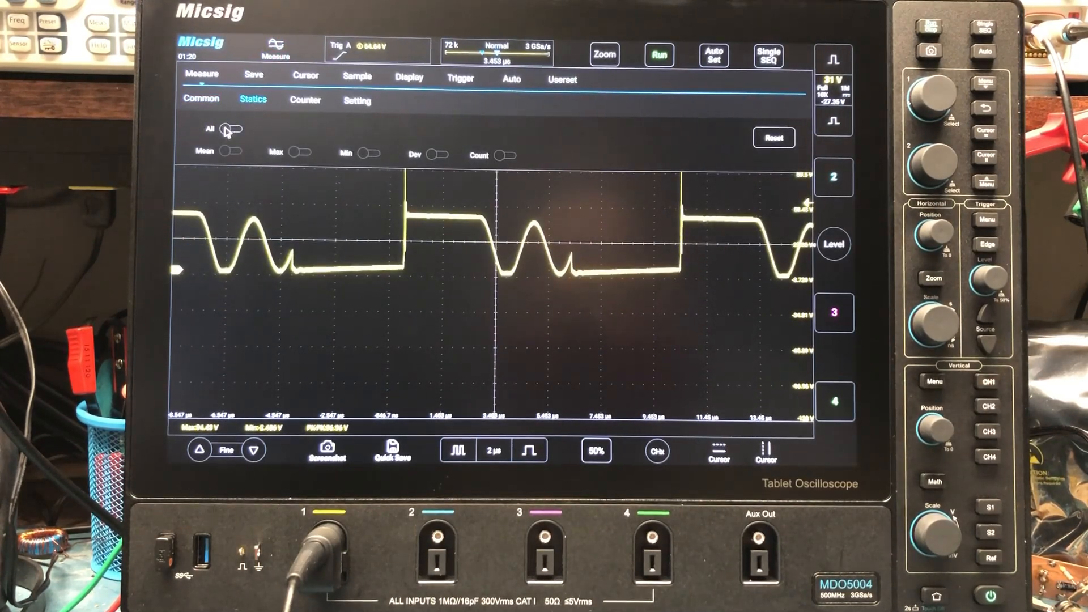
left_click(228, 129)
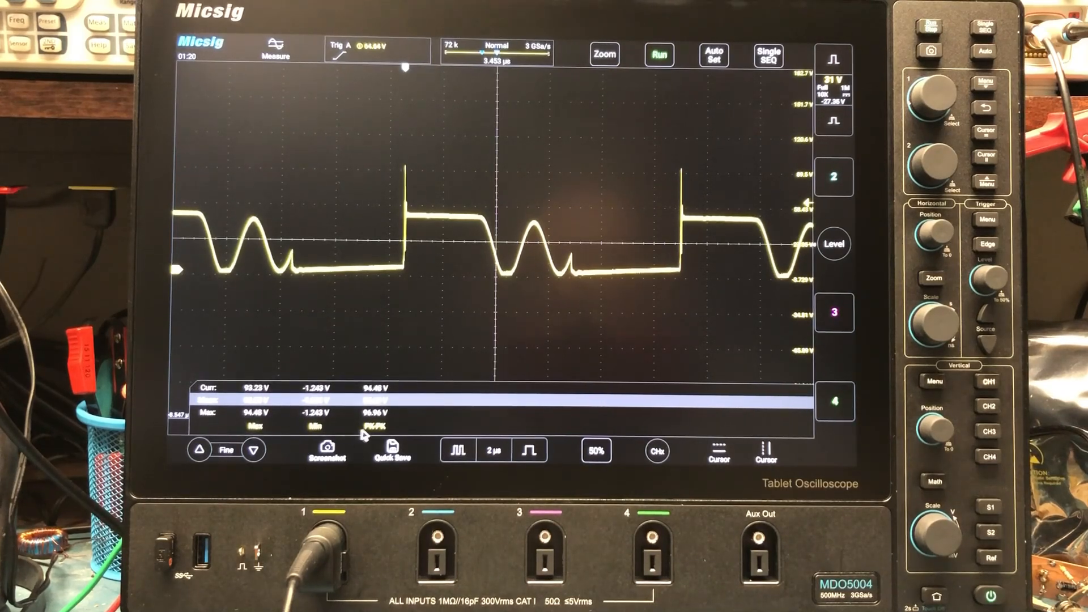
mouse_move(286, 429)
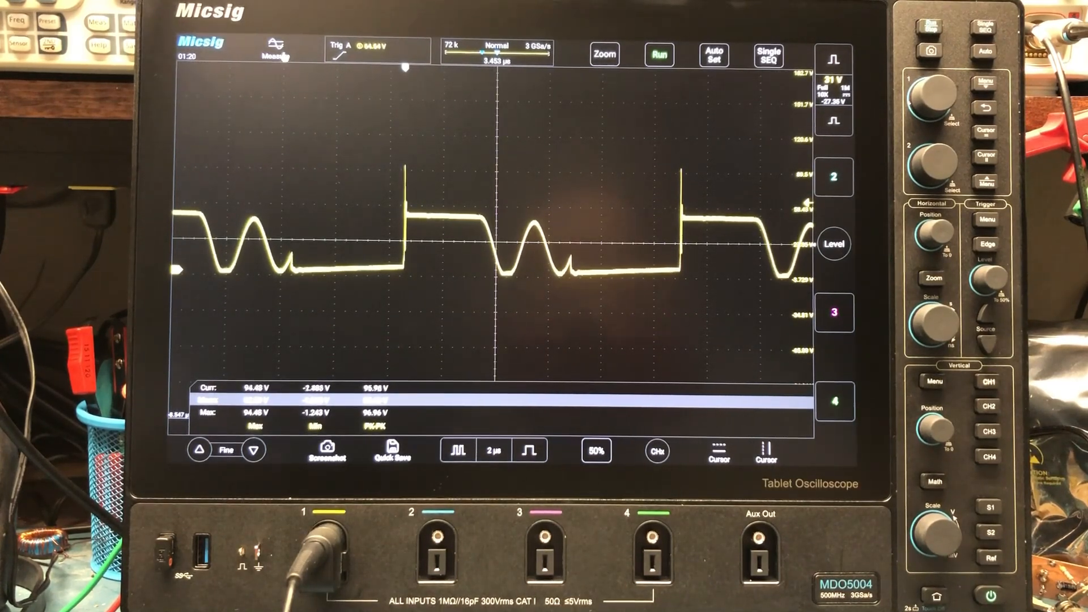
Step: Enable the Dev statistic under Measure > Statics
left_click(275, 51)
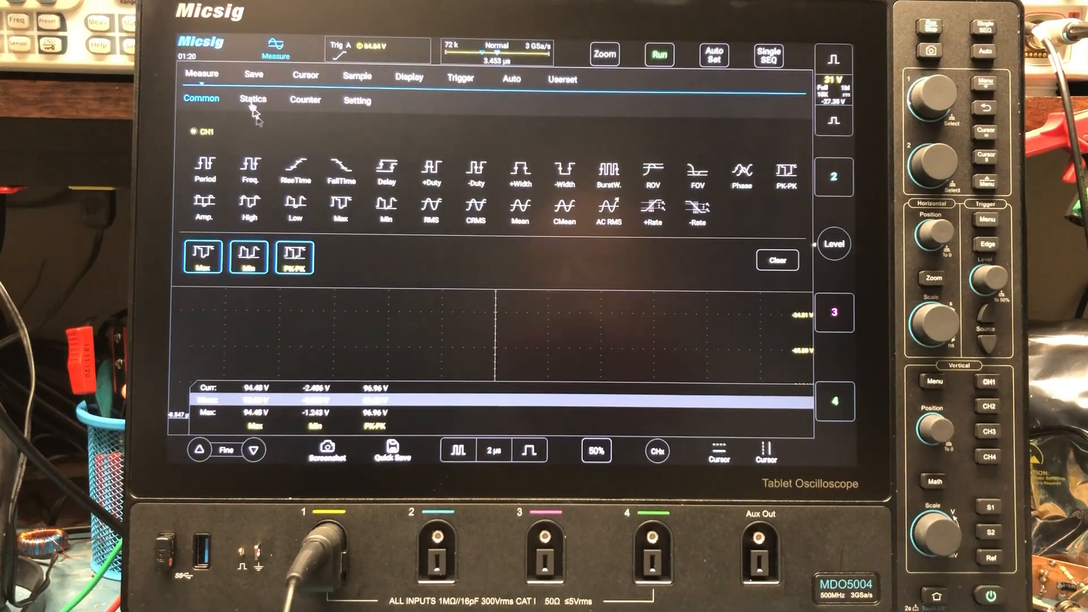
left_click(253, 100)
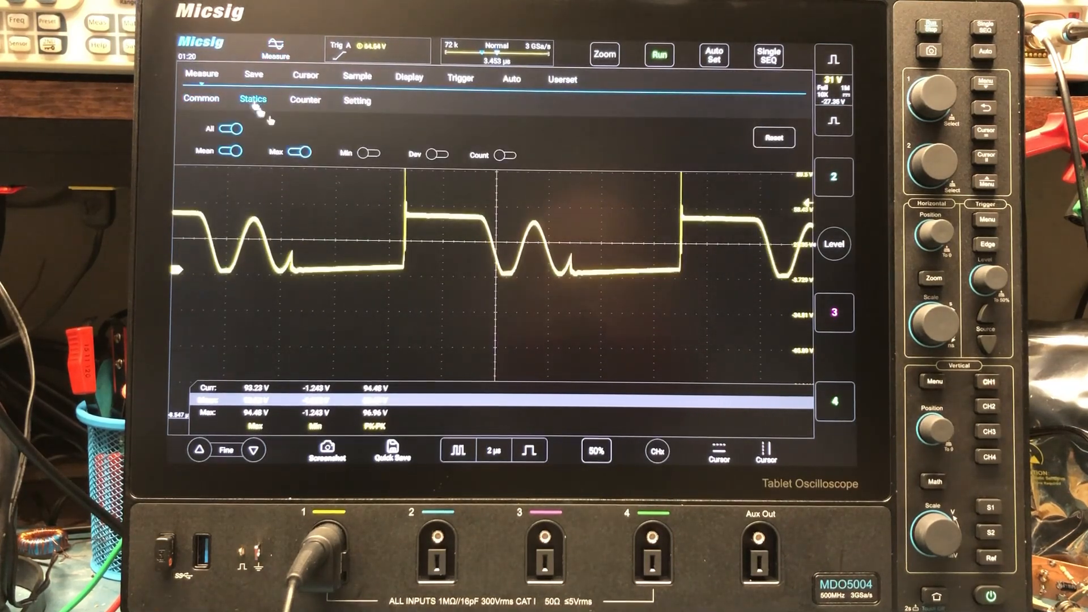
left_click(439, 153)
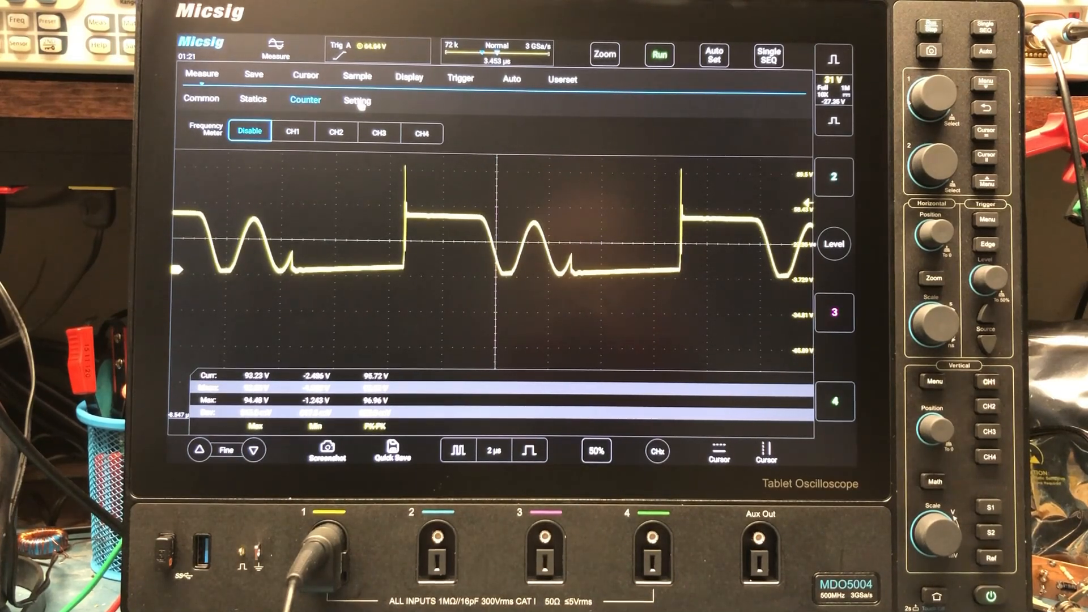
Step: Check the threshold Setting tab, then return via Statics to the Common measurements list
left_click(357, 100)
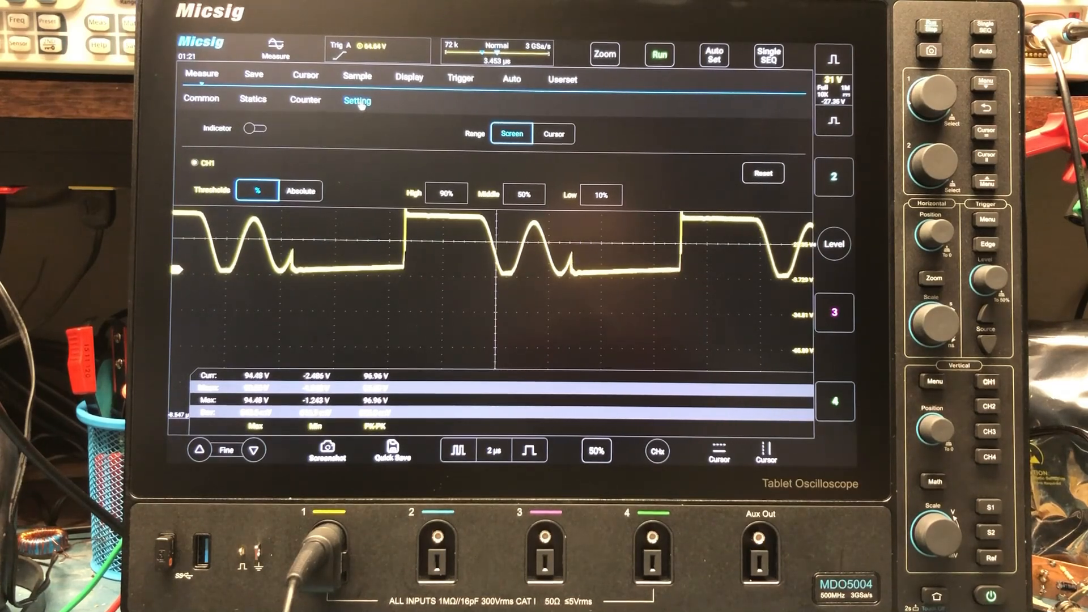
left_click(253, 99)
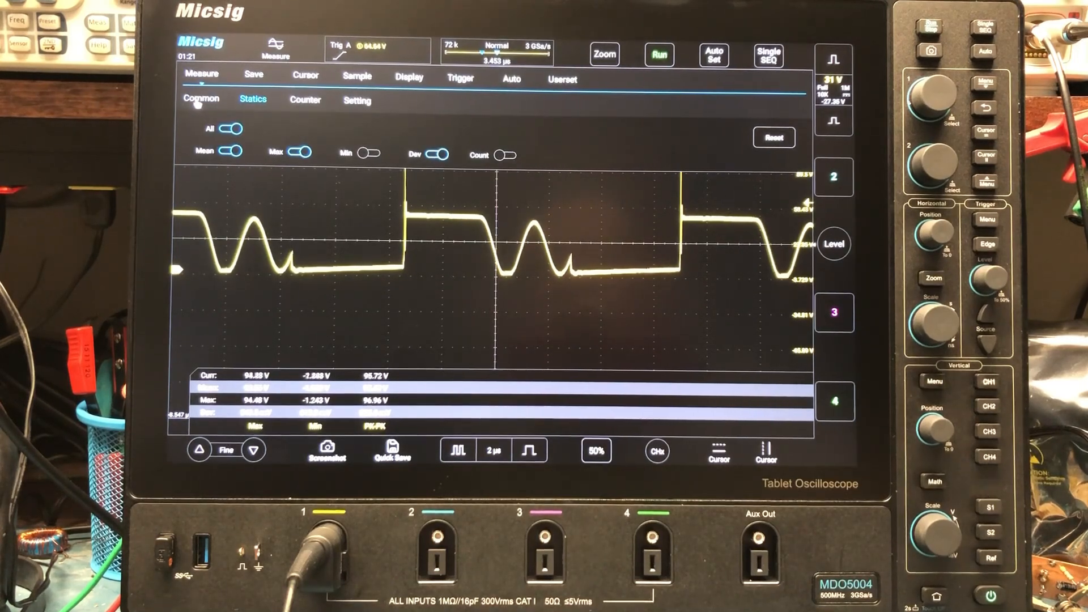
left_click(200, 99)
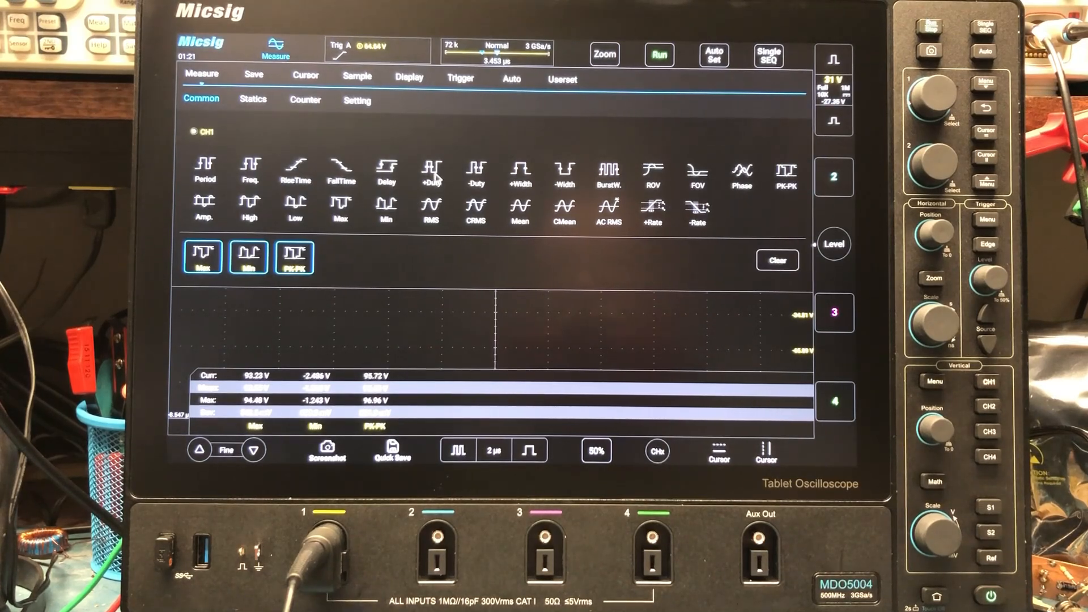
Step: Add the +Duty measurement (about 29%) and close the Measure menu
left_click(431, 170)
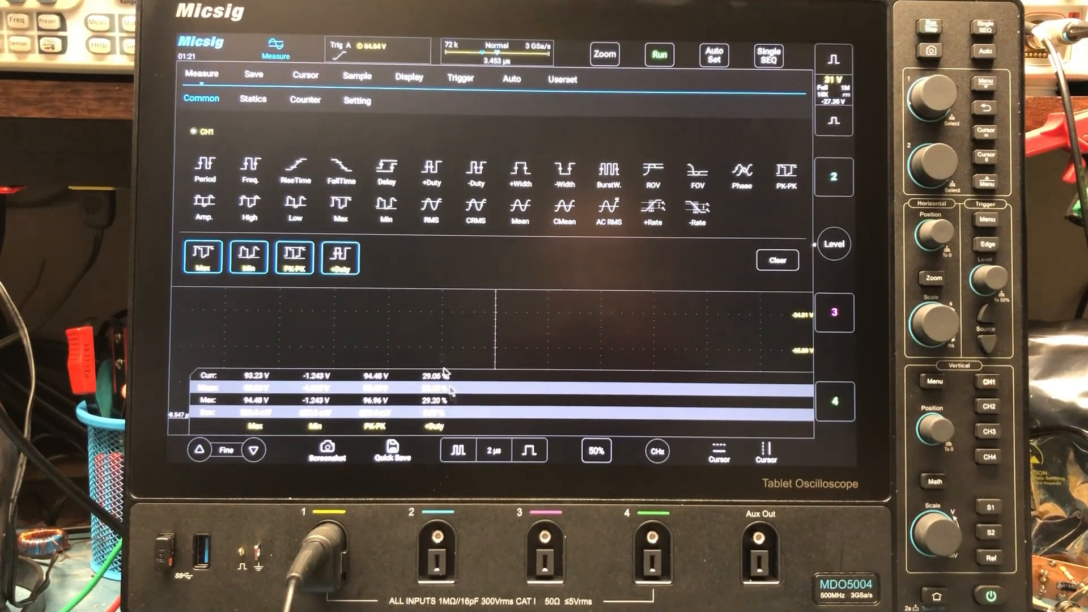
left_click(278, 42)
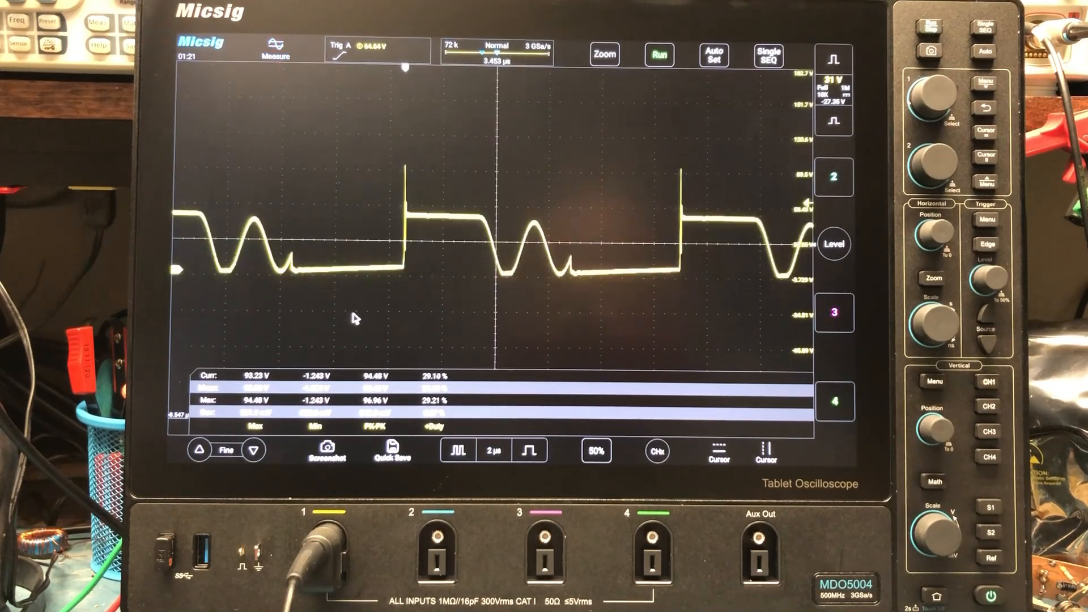